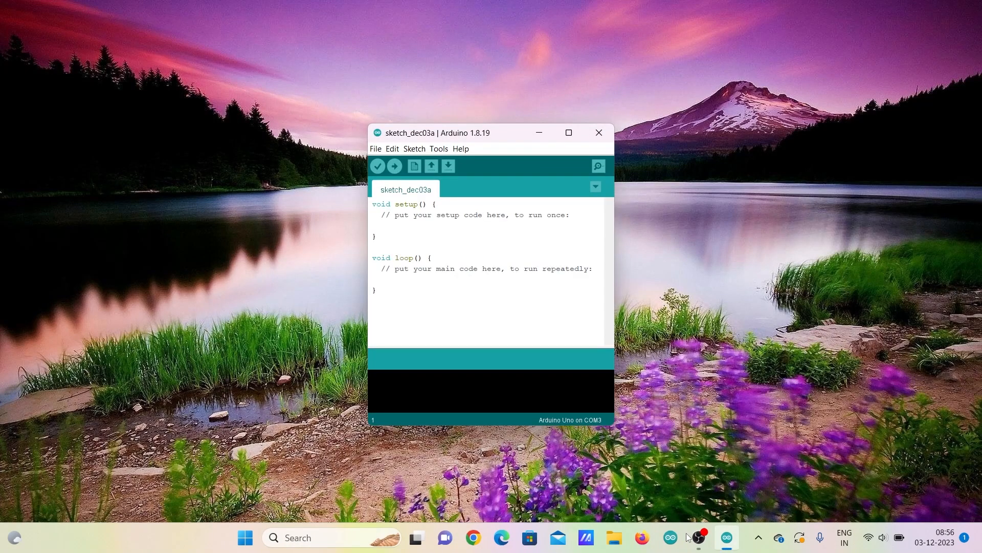
mouse_move(567, 132)
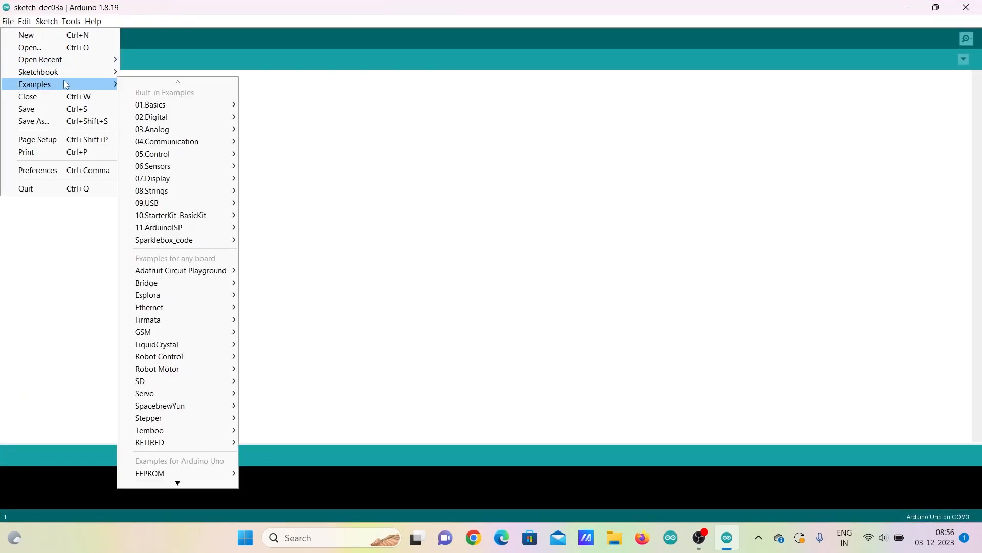
mouse_move(150, 105)
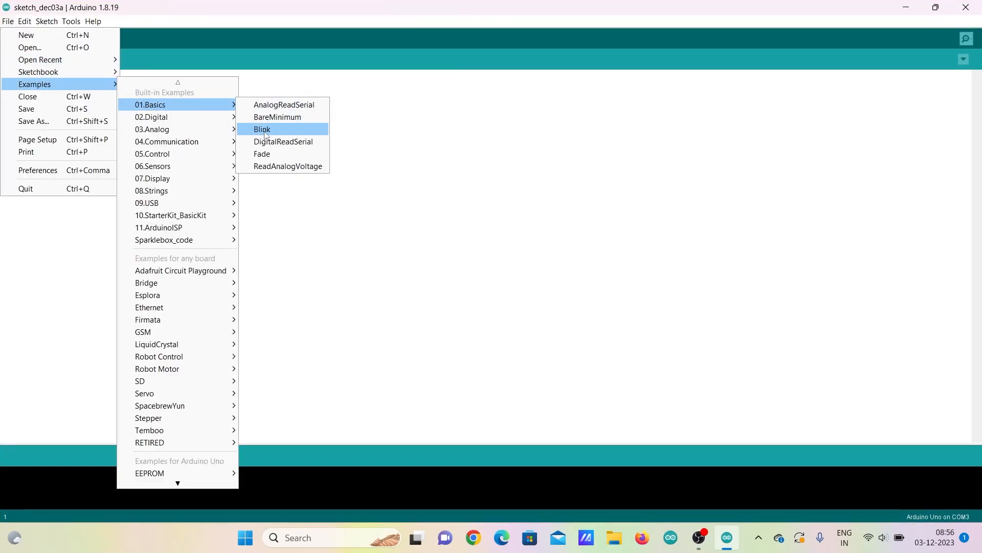
- Open the Blink example, highlight its setup() and loop() code, and upload it to the Uno
click(262, 129)
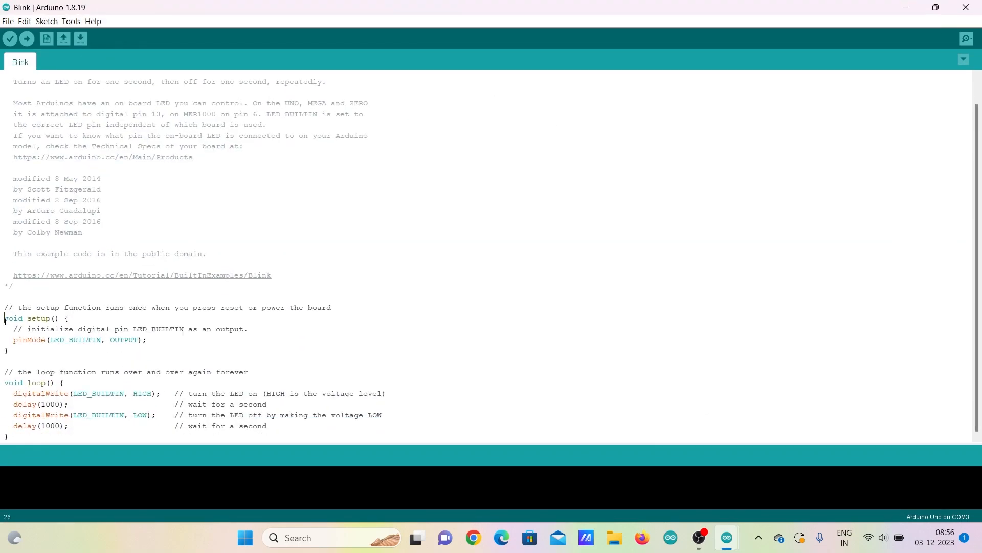
drag(3, 318, 8, 350)
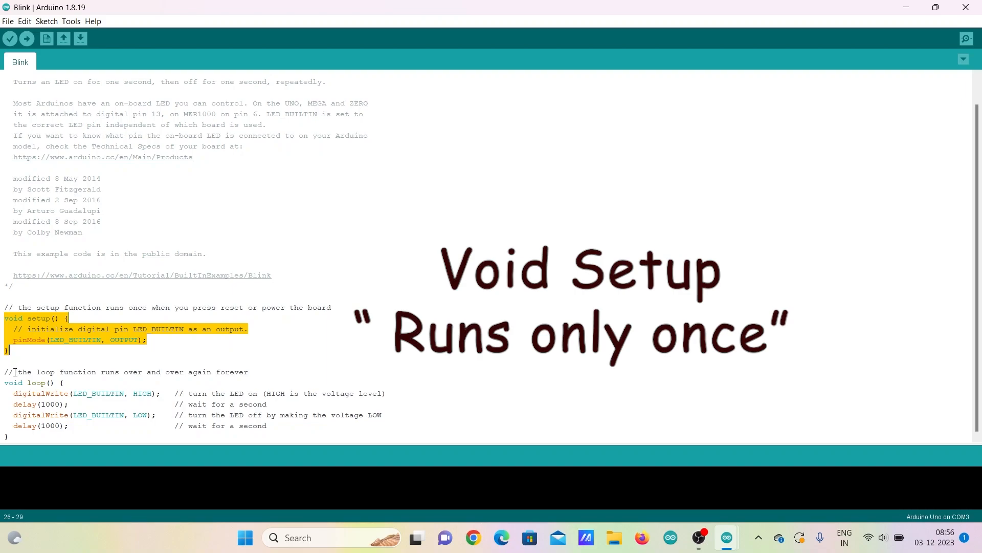
click(5, 382)
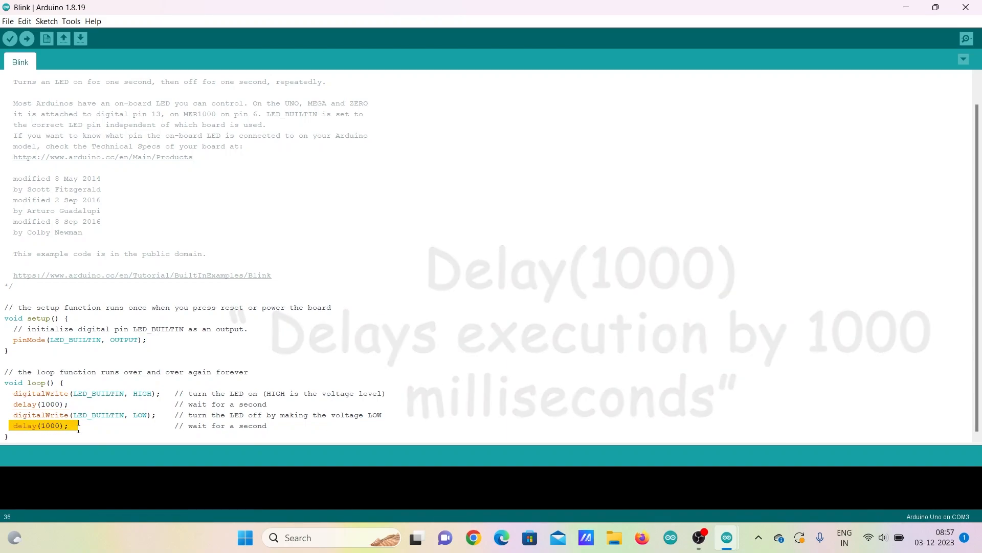
click(26, 38)
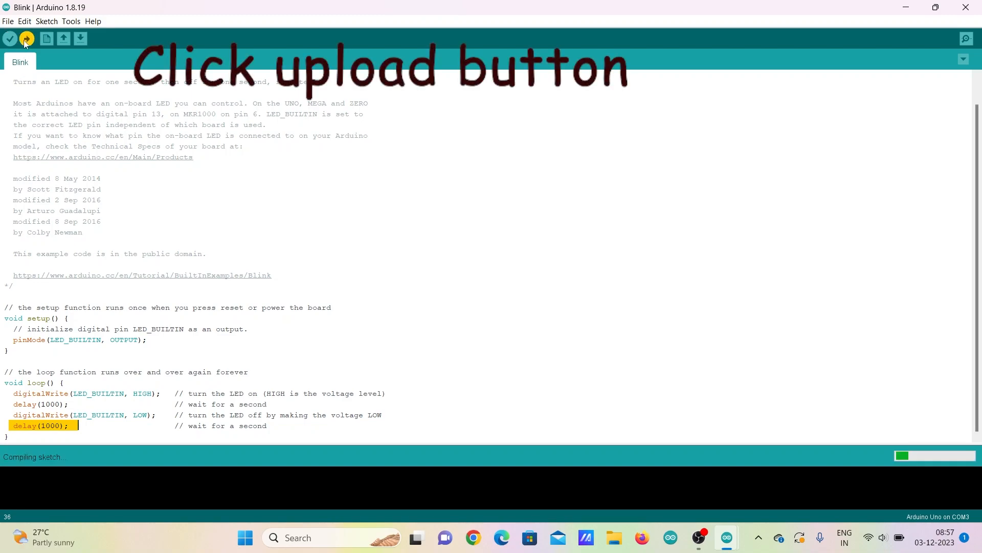
- Change both delay(1000) calls in loop() to delay(100) and re-upload Blink to the Uno
click(26, 39)
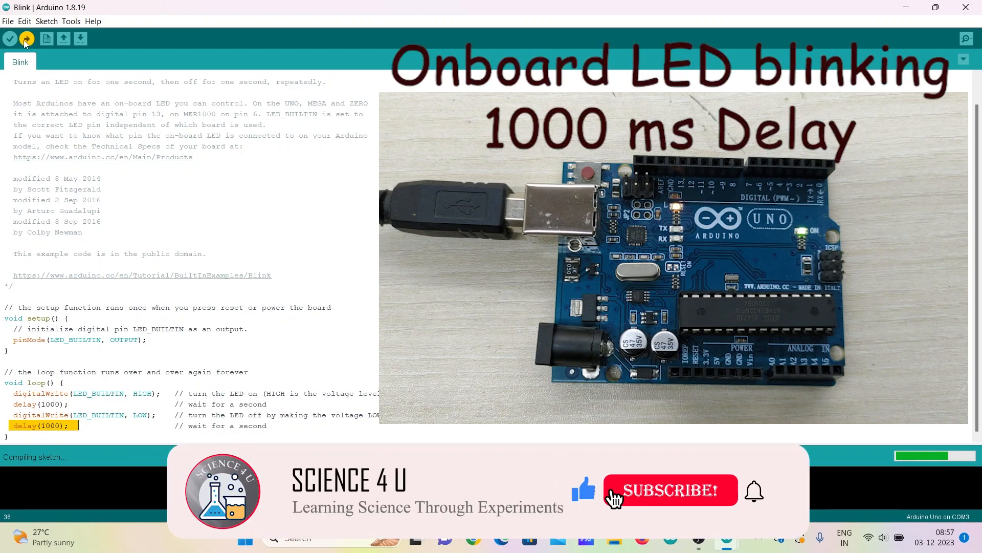
click(669, 491)
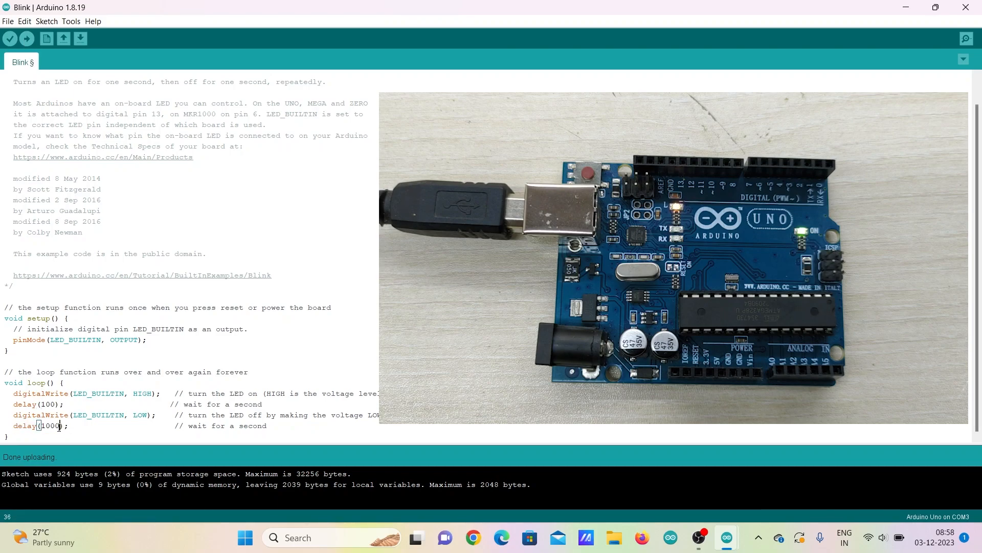
click(26, 39)
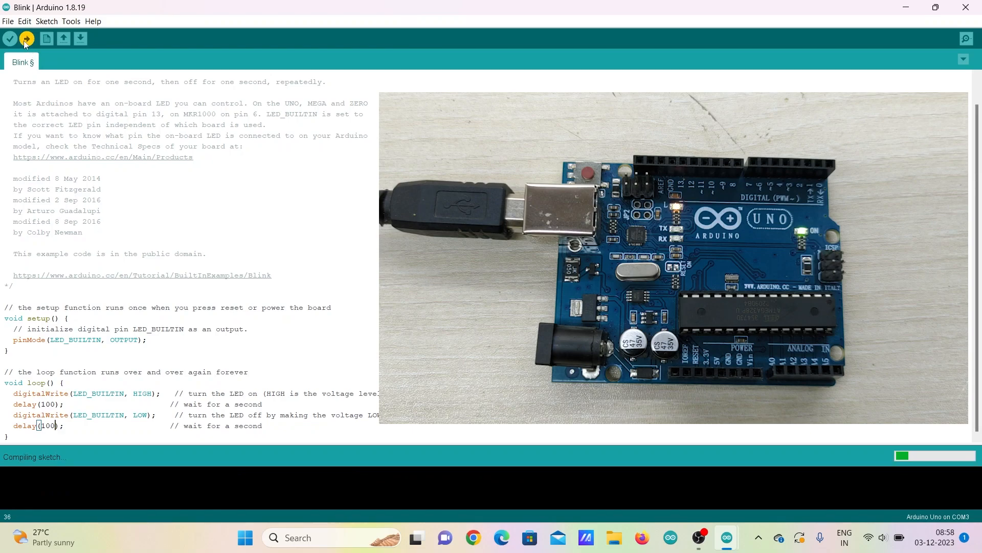